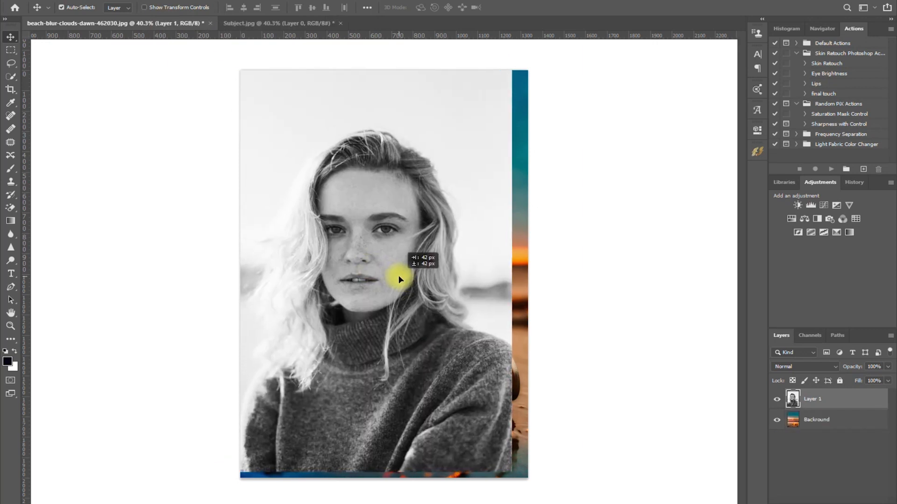
- Set the portrait layer's blend mode to Screen over the beach photo
click(804, 366)
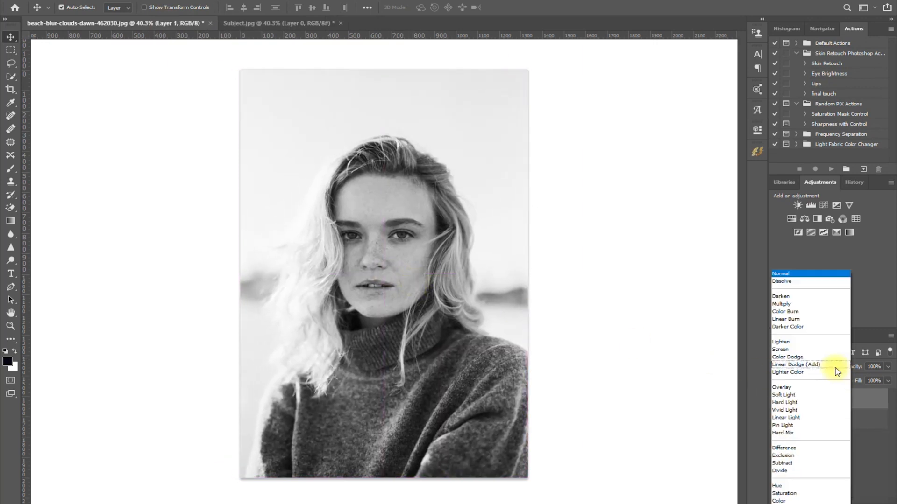
click(781, 350)
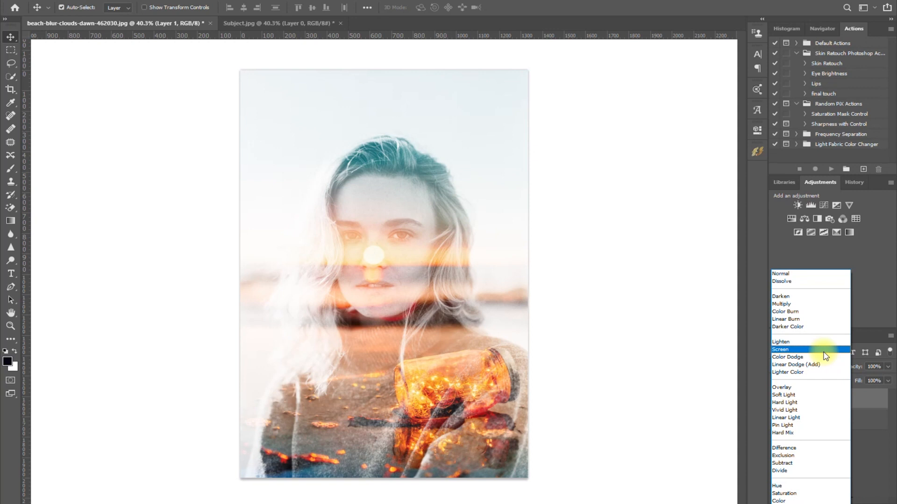
click(779, 350)
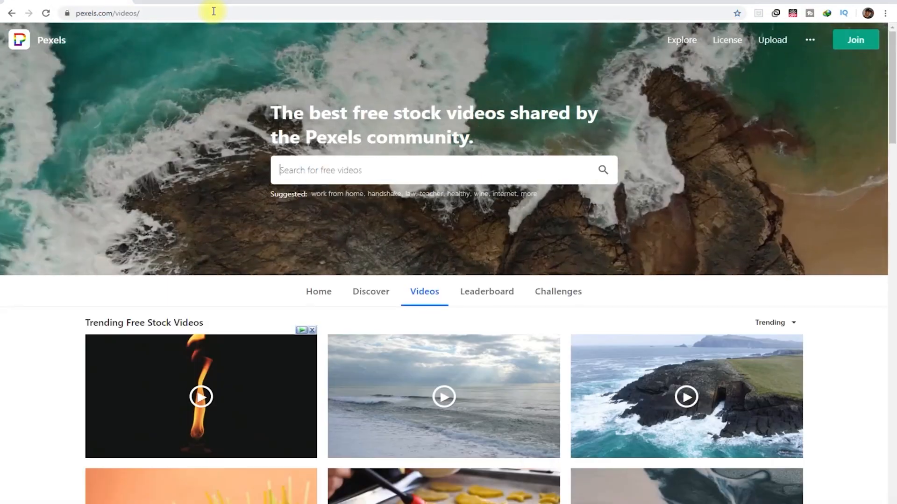
- Search Pexels videos for 'timelapse'
text(timelapse)
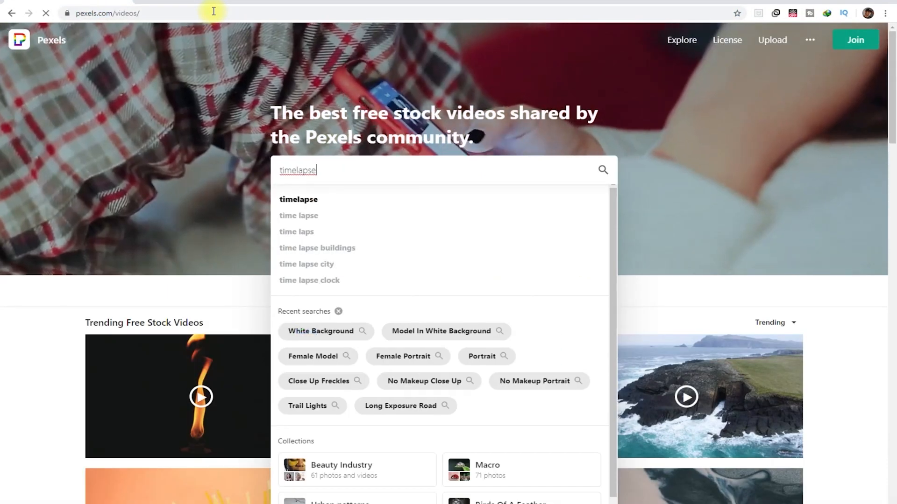
double_click(117, 235)
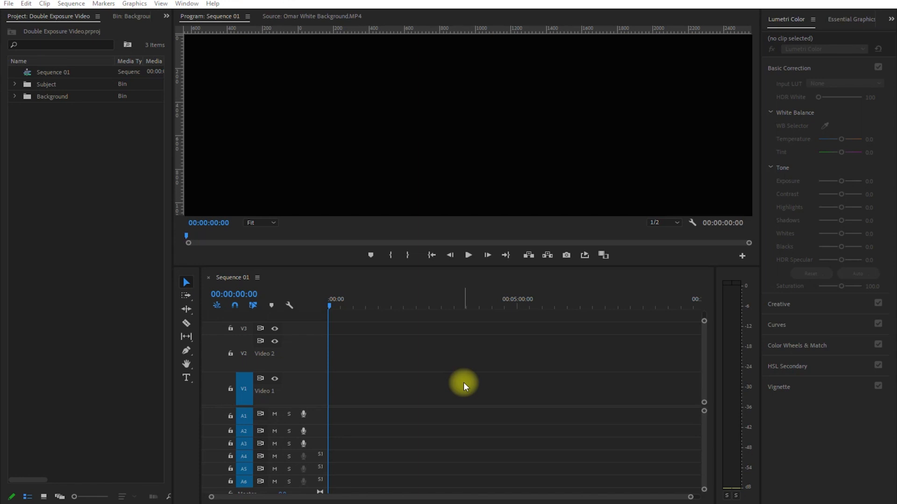
mouse_move(3, 52)
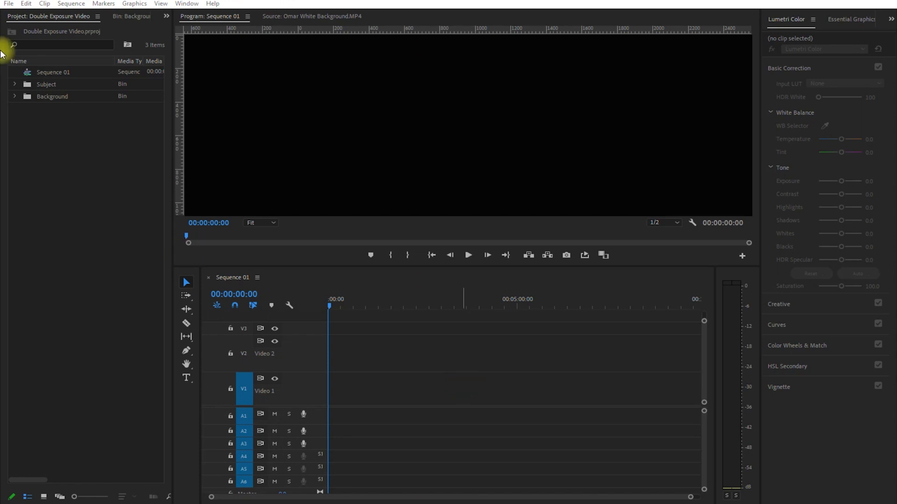
- Expand the Subject bin and load the white-background subject clip in the Source Monitor
click(45, 84)
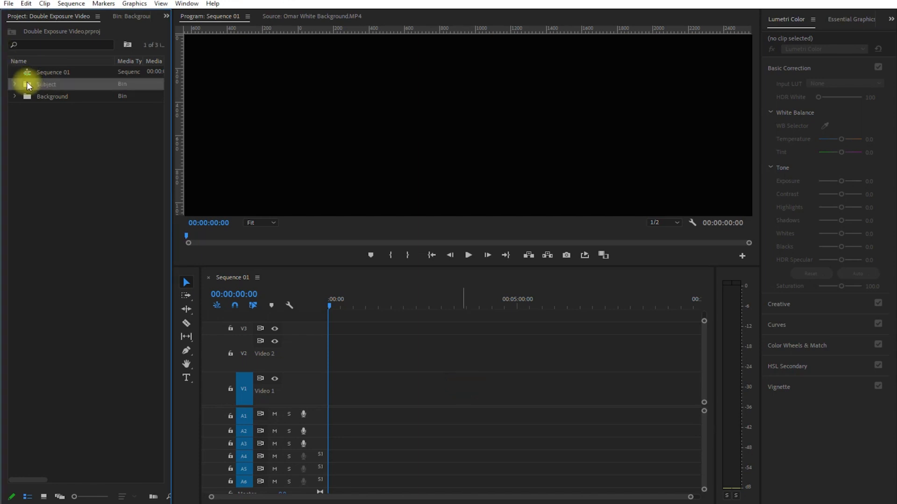
double_click(46, 84)
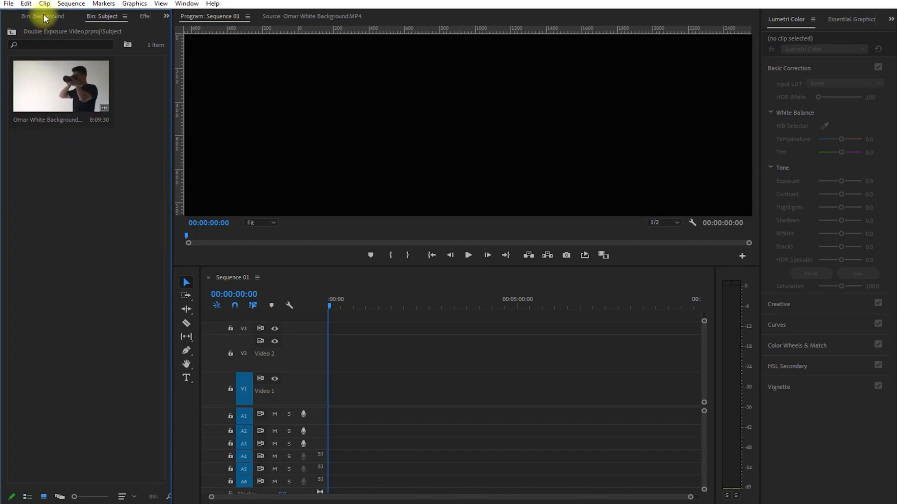
click(47, 16)
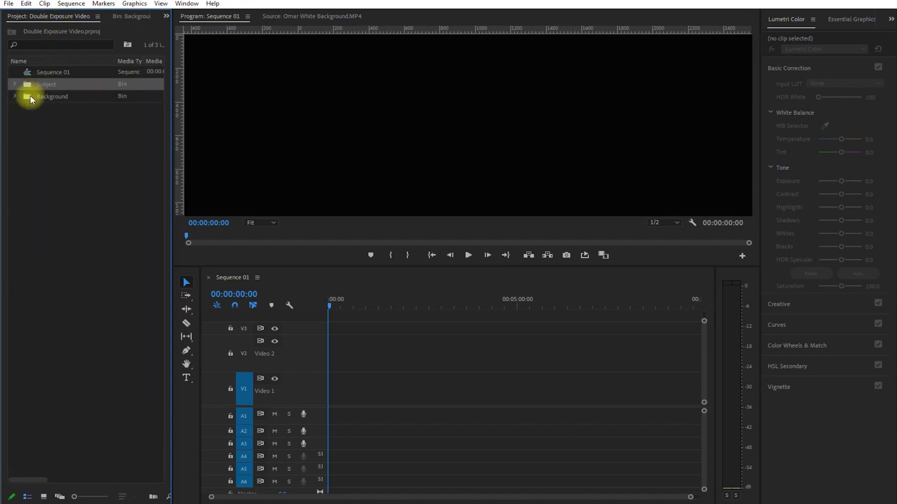
click(14, 84)
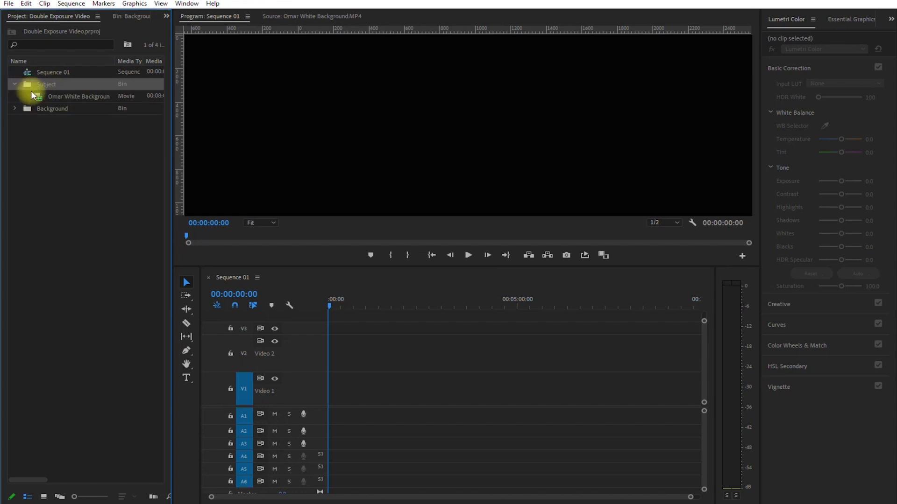
double_click(78, 96)
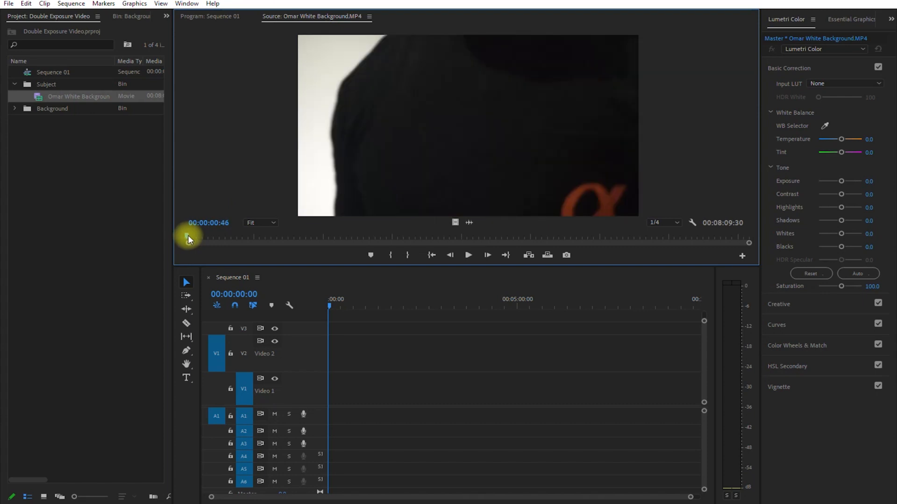
- Mark a usable moment in the subject footage and bring the excerpt into the sequence
drag(189, 237, 204, 237)
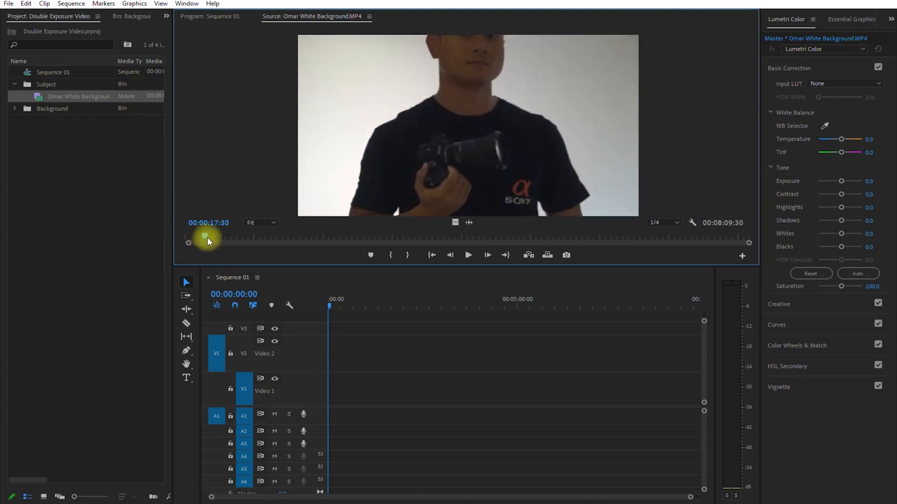
drag(203, 238, 226, 237)
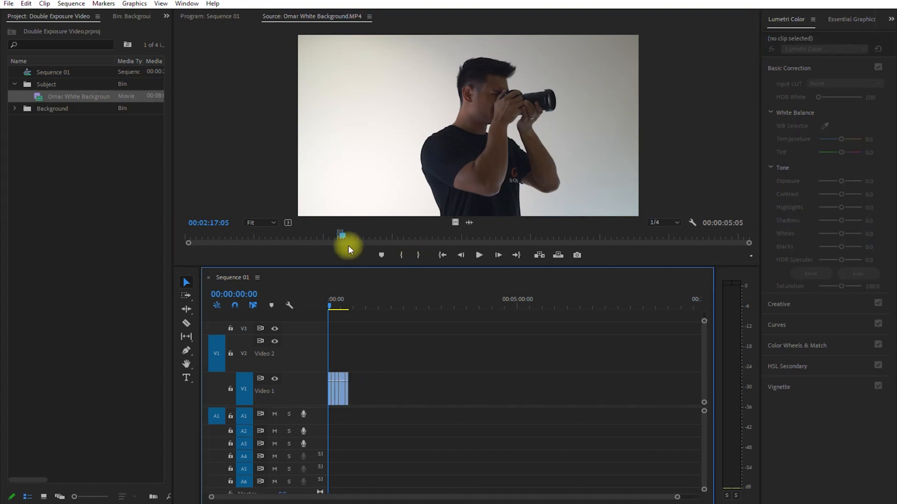
drag(340, 235, 469, 235)
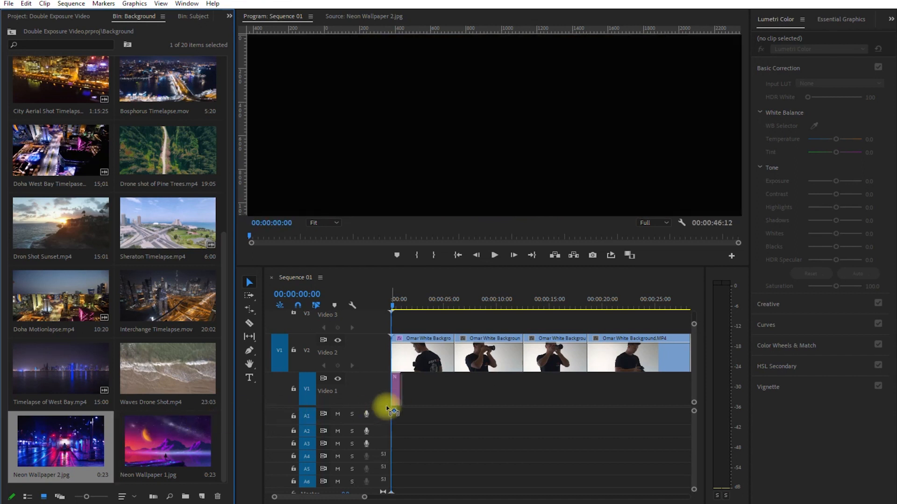
- Place Neon Wallpaper 2.jpg on Video 1 beneath the first subject clip
drag(394, 392, 411, 392)
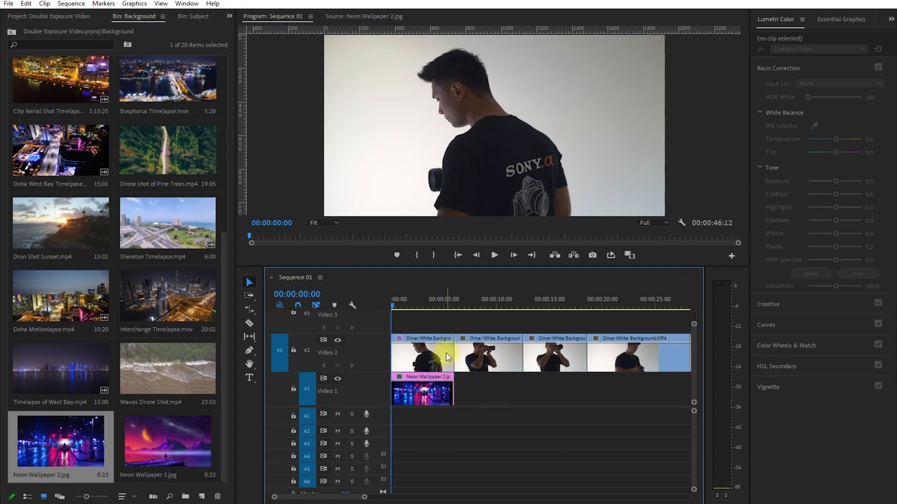
- On the first subject clip, raise Lumetri Exposure to 3.5 and boost Contrast
click(423, 352)
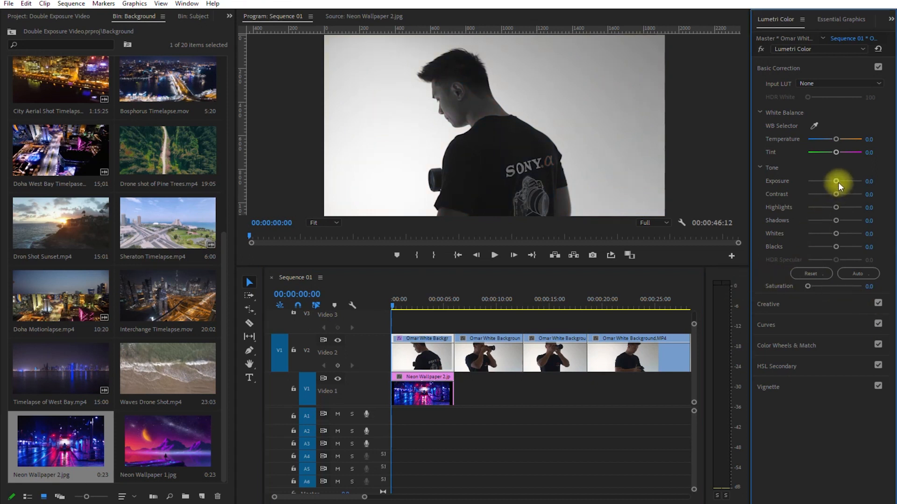
drag(837, 181, 849, 182)
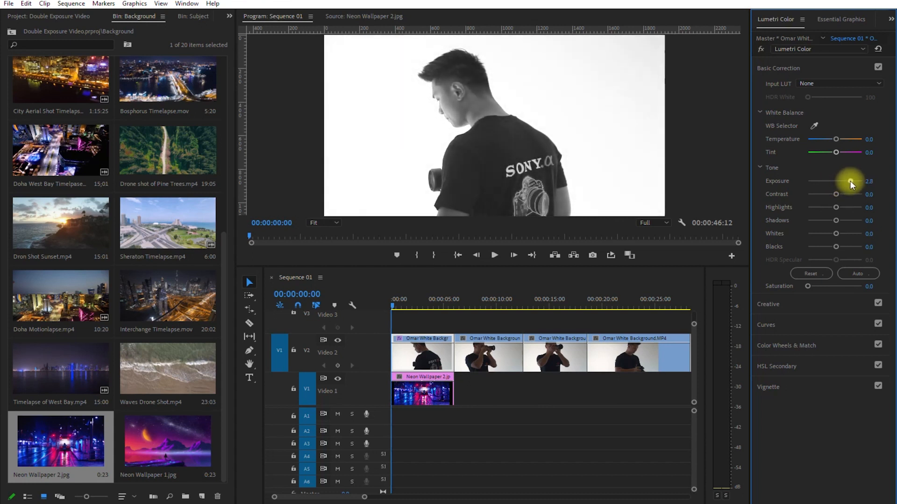
drag(849, 181, 851, 181)
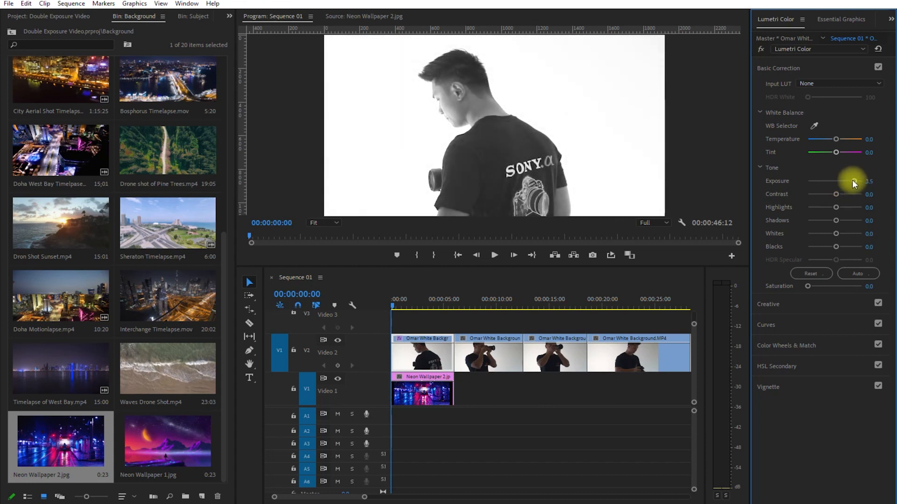
drag(841, 194, 851, 194)
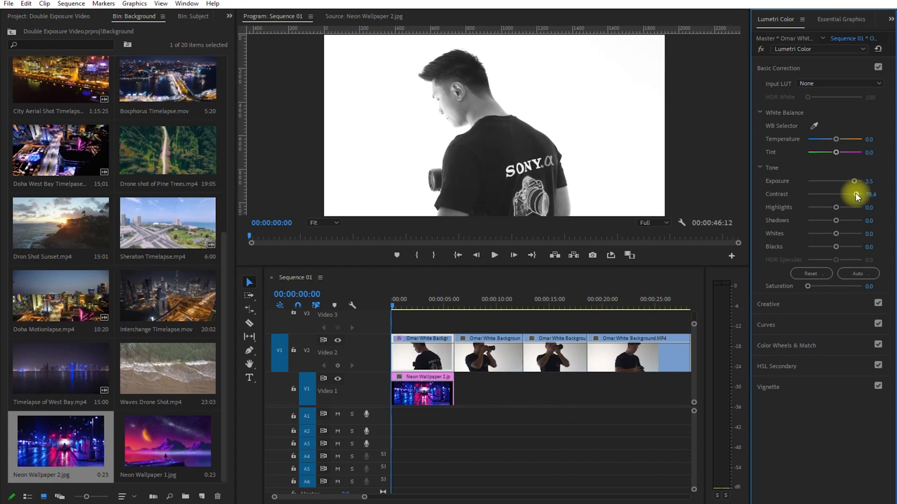
drag(852, 197, 822, 237)
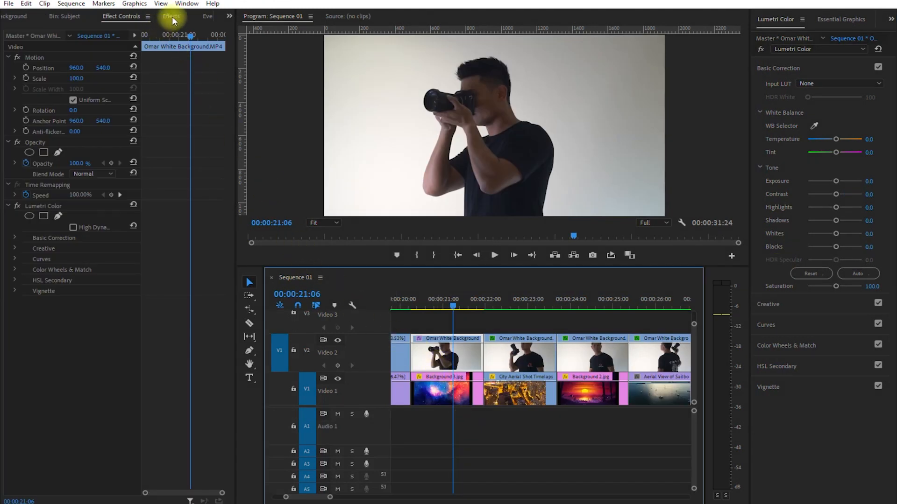
- Search the Effects panel for 'black white'
click(171, 16)
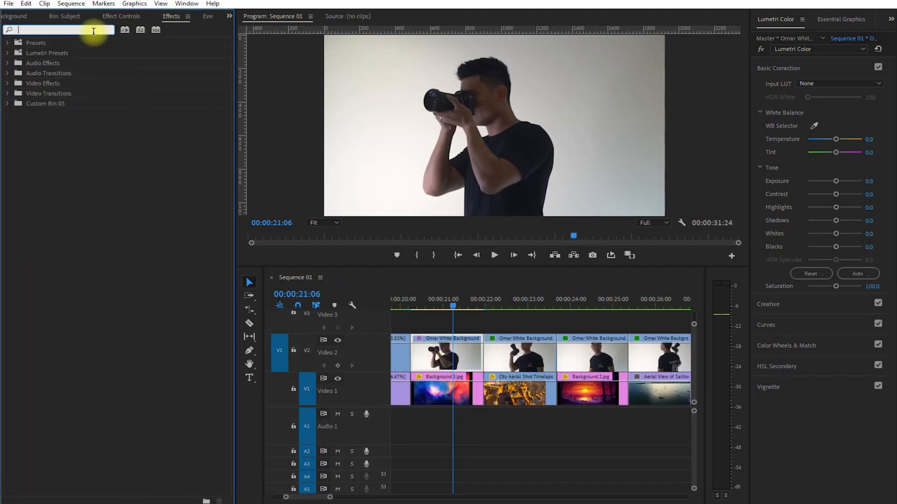
text(black white)
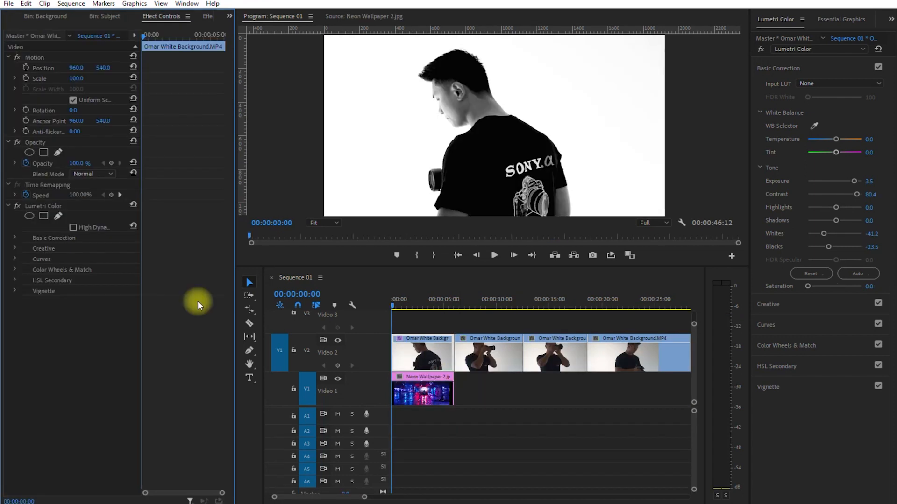
mouse_move(158, 302)
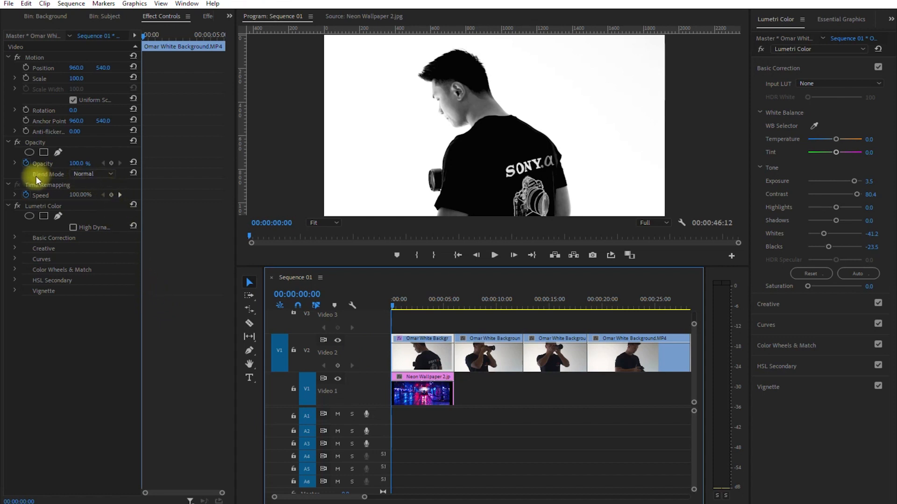
- Set the subject clip's Opacity blend mode to Screen and start playback
click(92, 174)
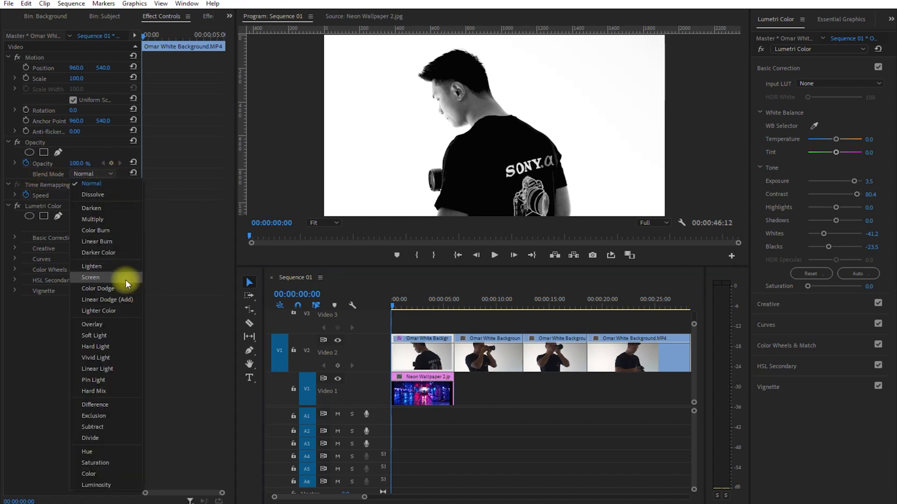
click(91, 277)
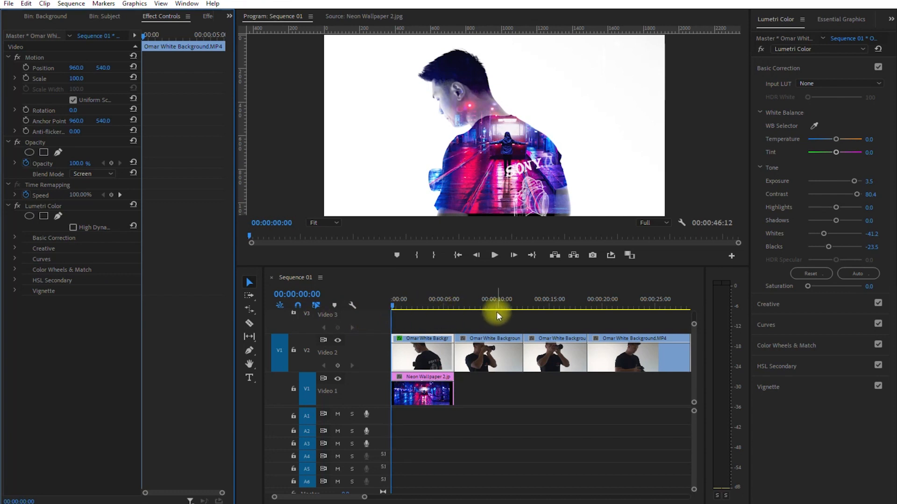
click(493, 255)
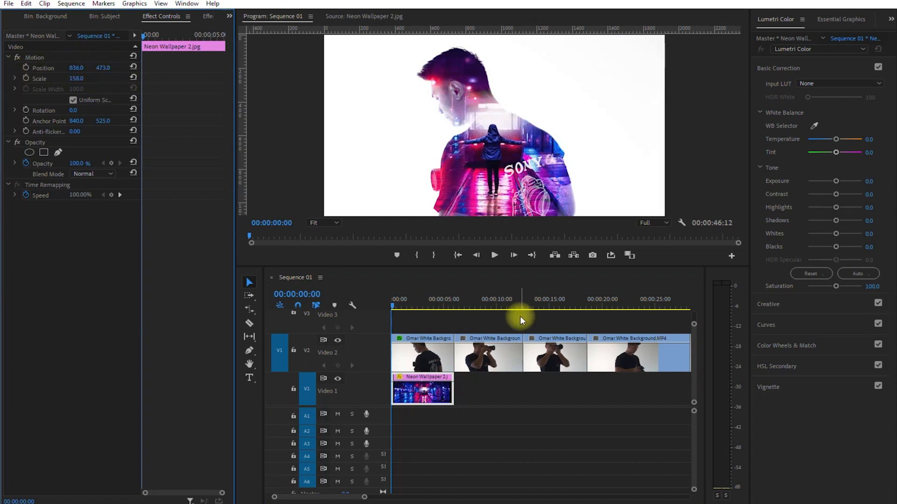
- Play the sequence to preview the neon wallpaper inside the subject's silhouette
click(513, 255)
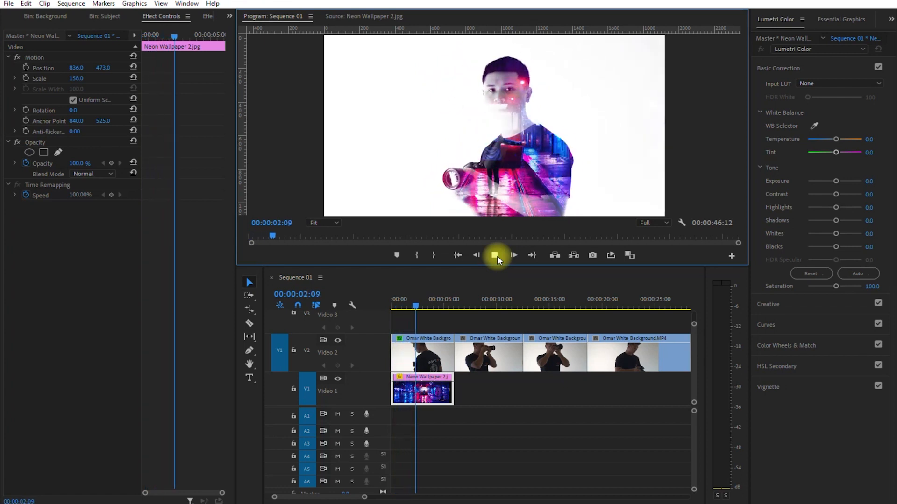
click(495, 255)
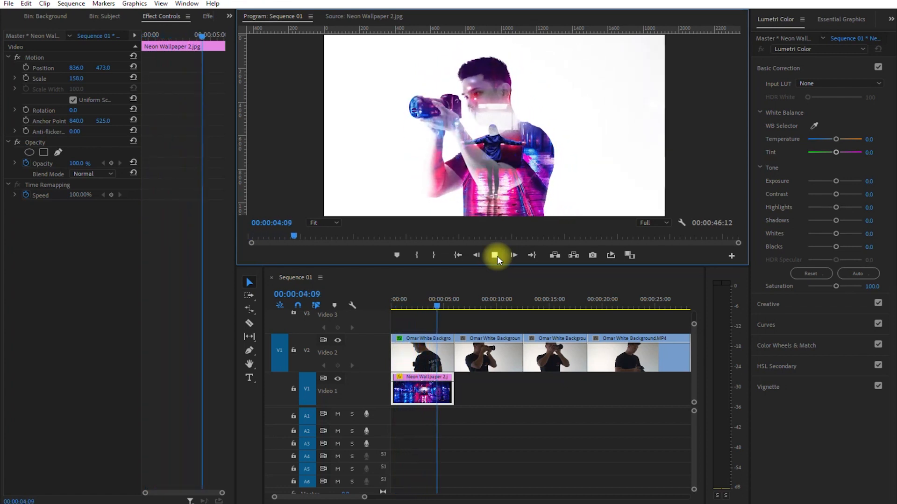
click(496, 255)
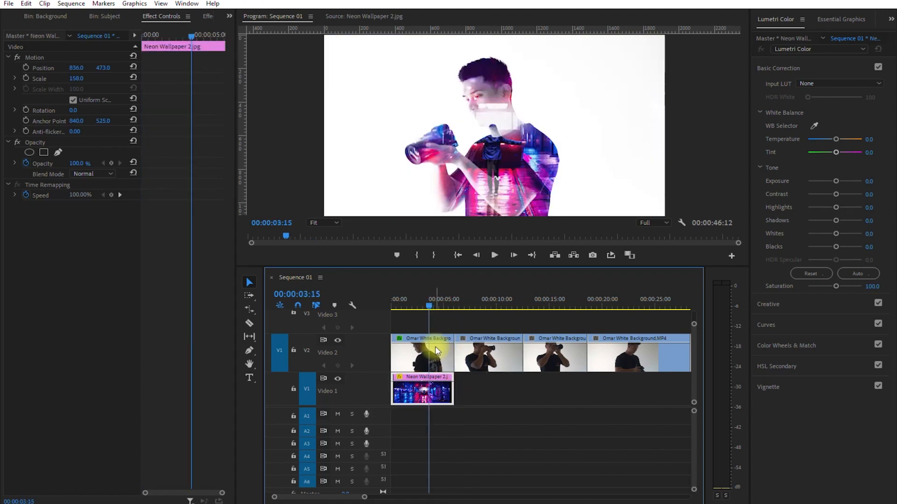
- Copy the first subject clip and paste its Motion and Lumetri Color attributes onto the second clip
click(422, 355)
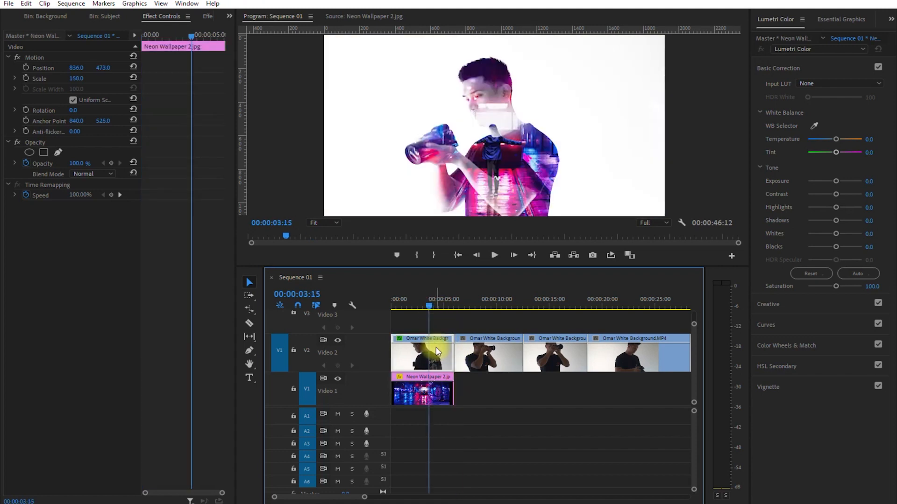
click(422, 352)
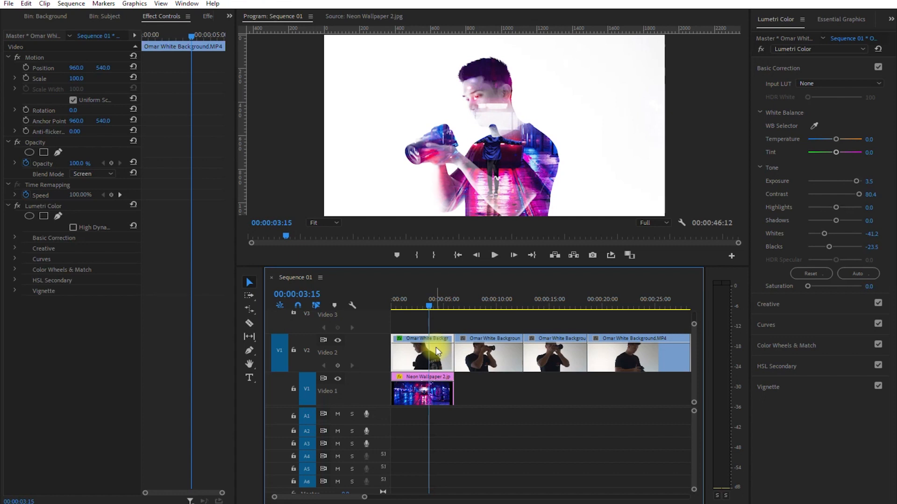
right_click(421, 352)
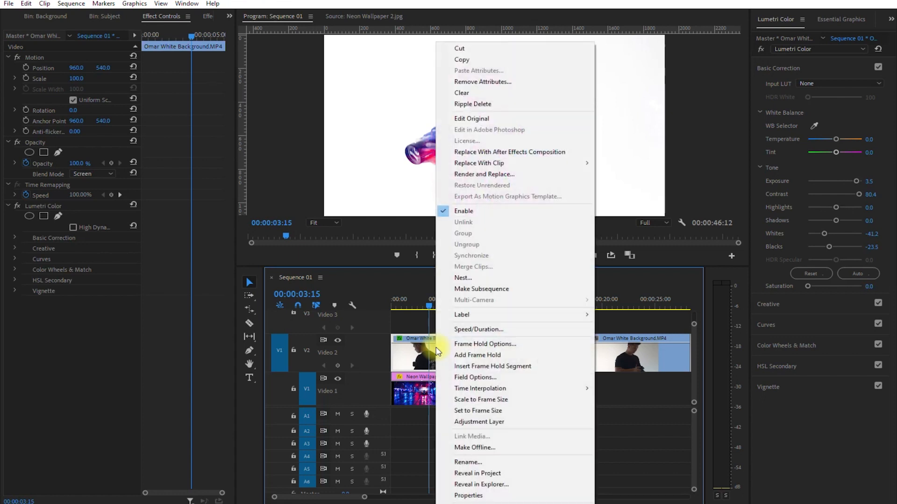
mouse_move(479, 70)
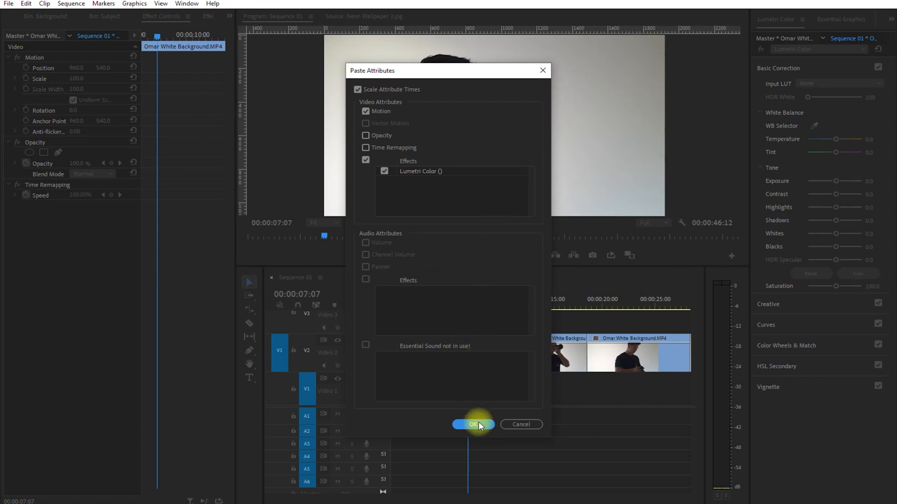
click(472, 424)
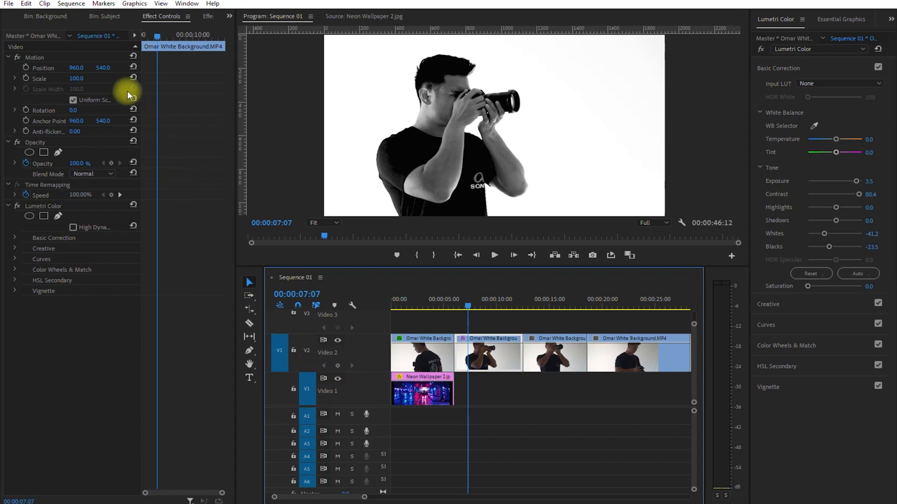
- Place Interchange Timelapse.mov on Video 1 under the second subject clip and trim its end to match
click(47, 16)
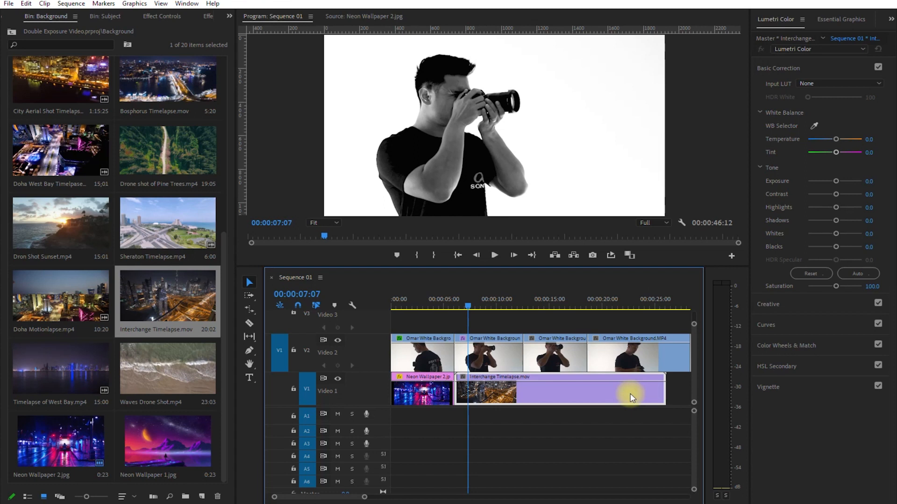
mouse_move(274, 326)
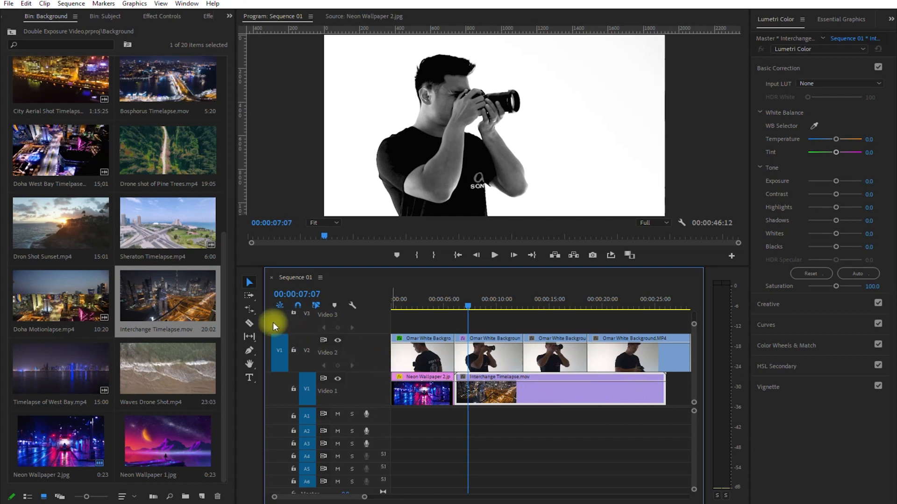
click(249, 309)
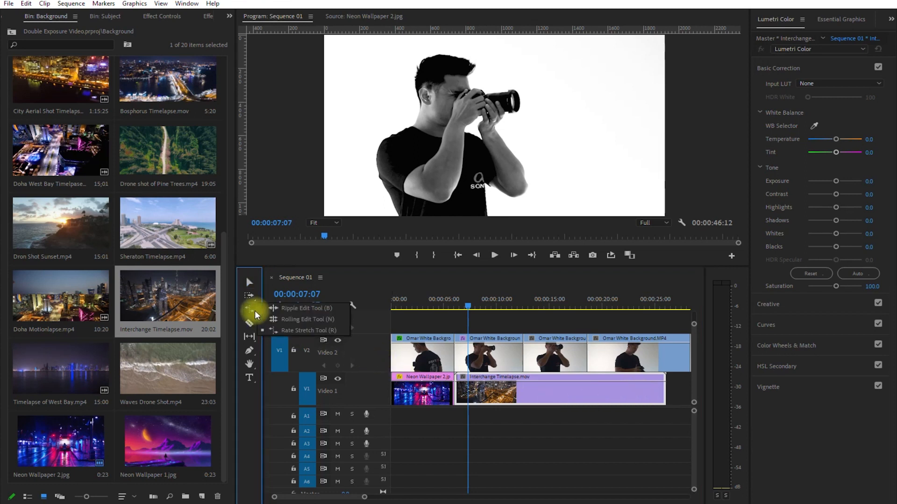
mouse_move(340, 332)
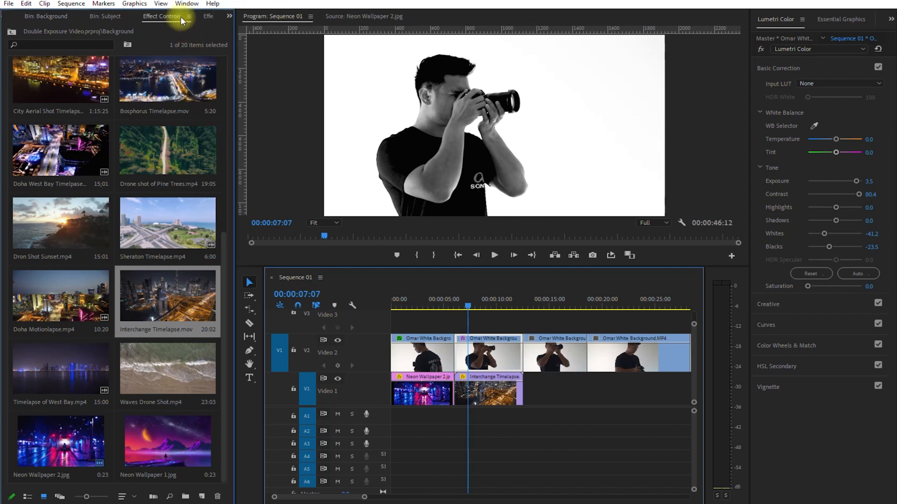
- Set the second subject clip's Opacity Blend Mode to Screen over the city timelapse
click(161, 16)
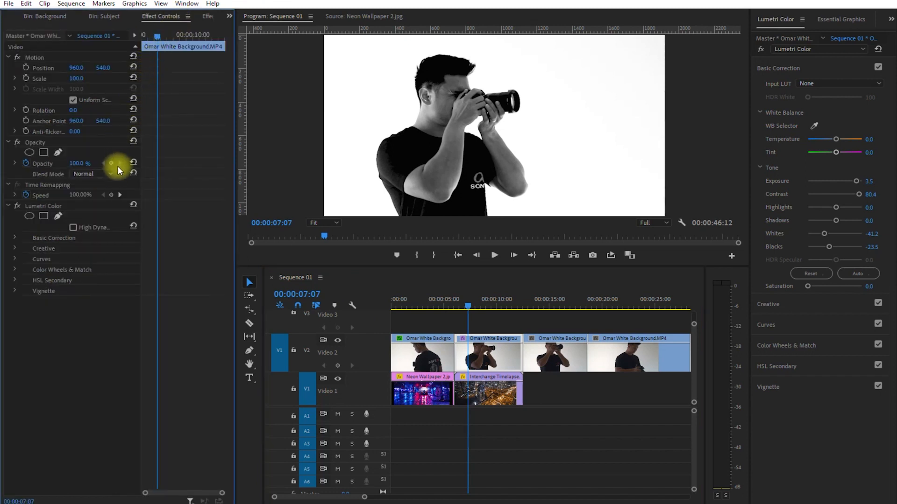
click(93, 173)
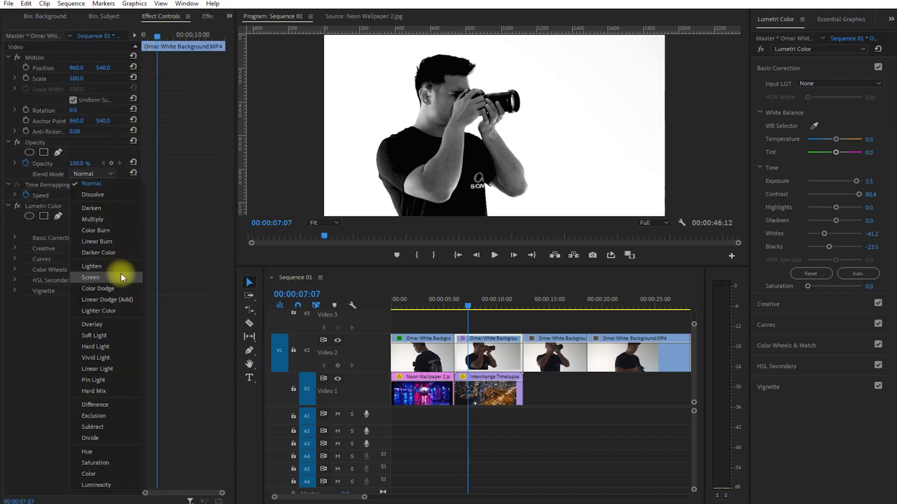
click(90, 277)
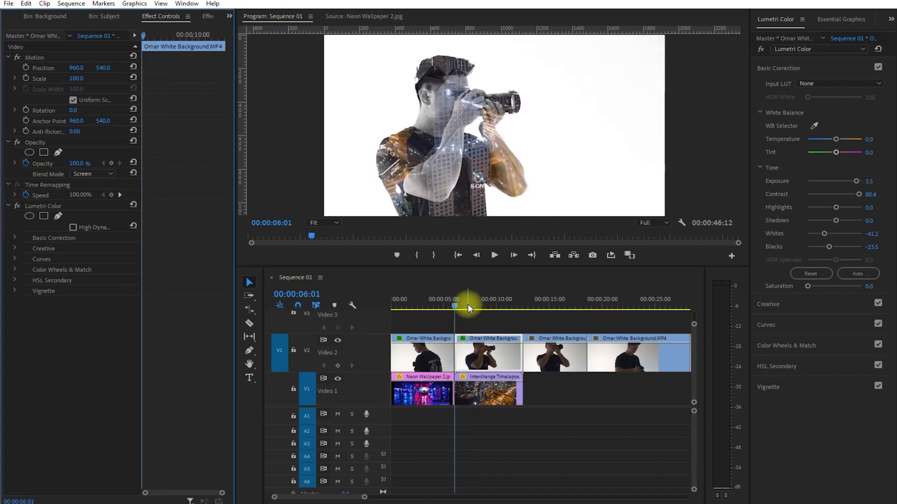
- Preview the double exposure in playback, then stop it
click(494, 255)
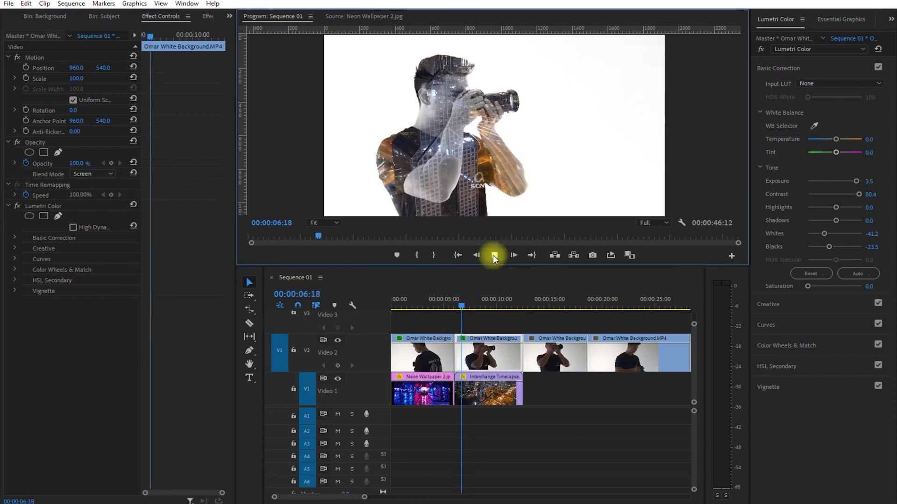
click(493, 255)
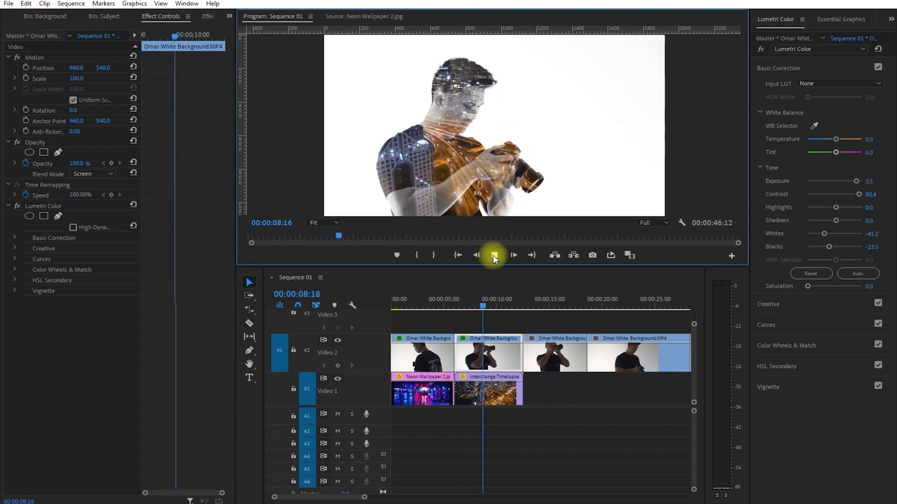
click(493, 255)
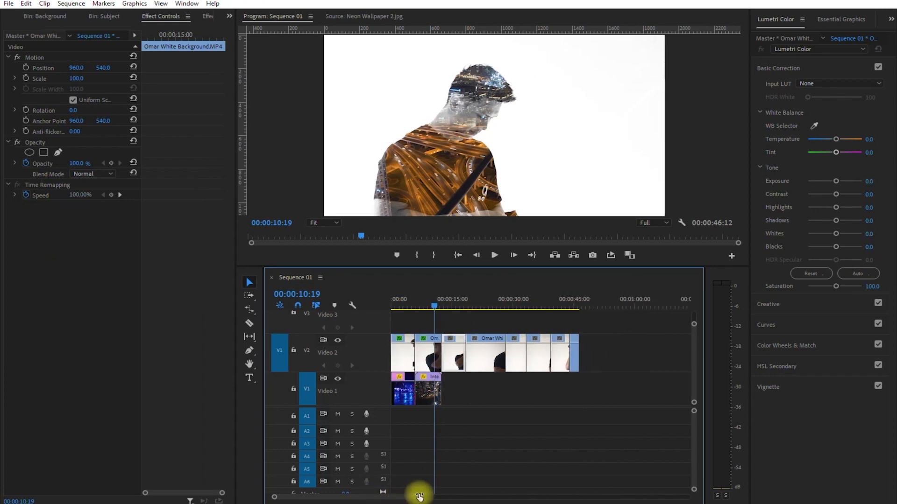
- Paste the copied Motion and Lumetri Color attributes onto the remaining subject clips
click(461, 355)
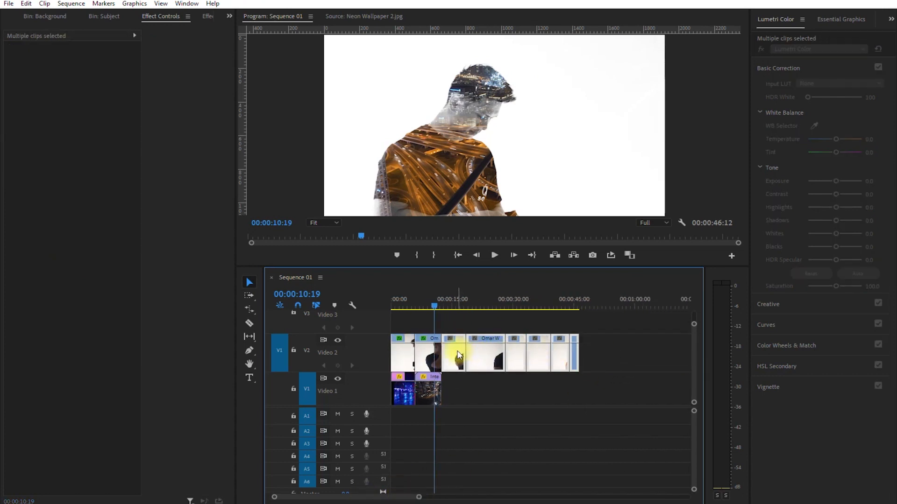
right_click(458, 355)
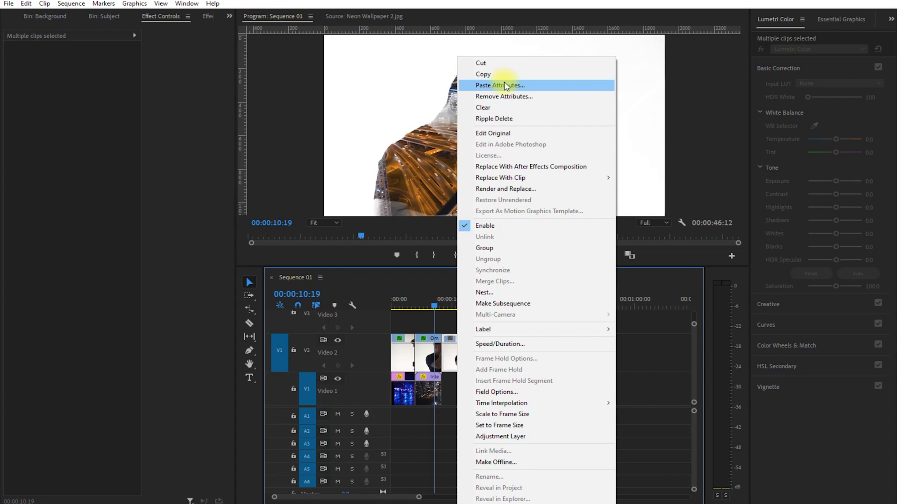
click(498, 85)
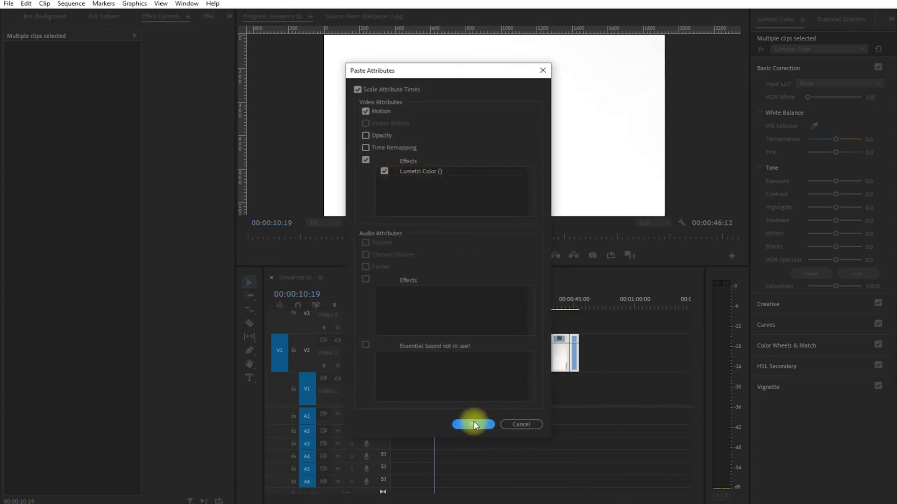
click(473, 424)
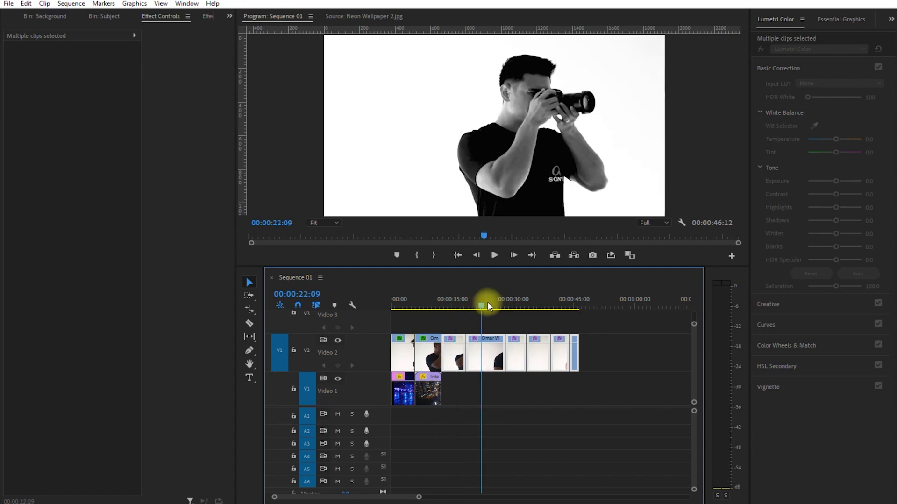
- Scrub the playhead through the later clips to check the pasted black-and-white grade
drag(482, 308, 511, 307)
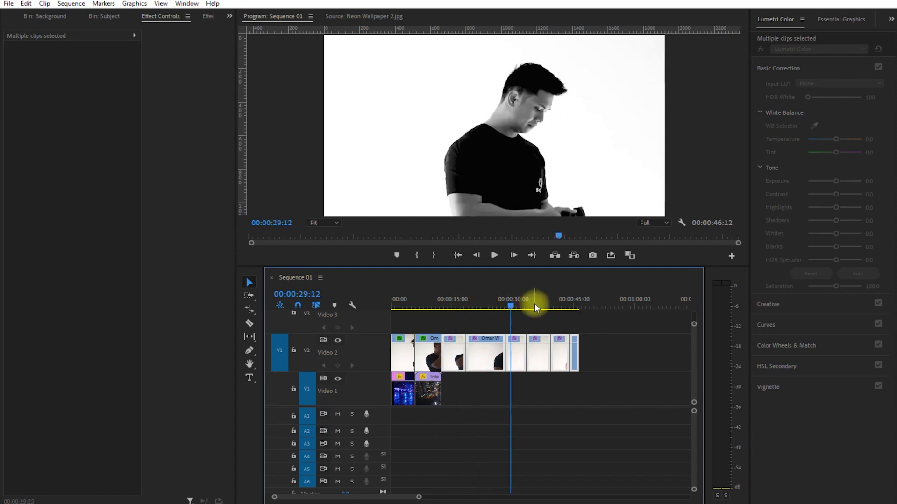
drag(511, 306, 553, 306)
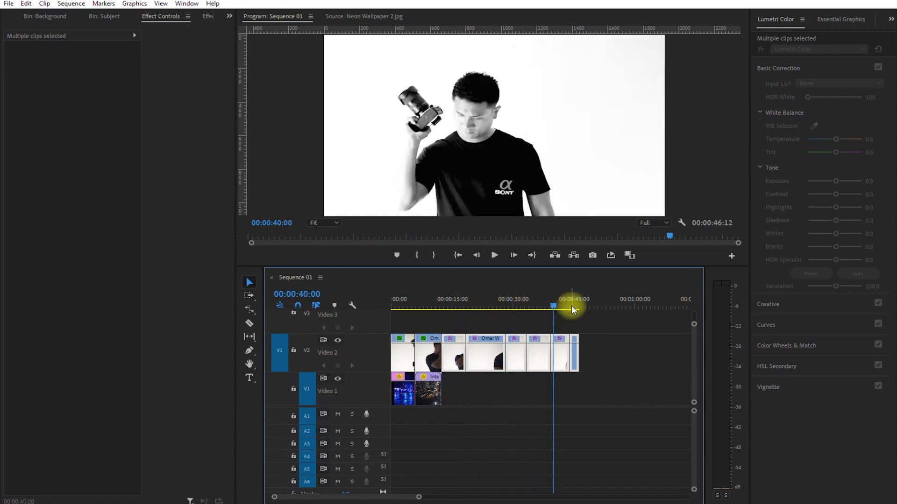
drag(553, 306, 575, 307)
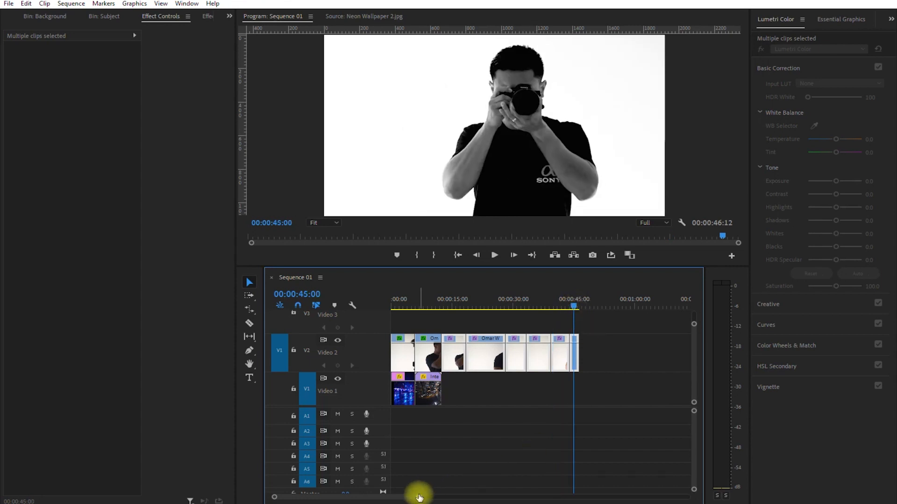
click(454, 303)
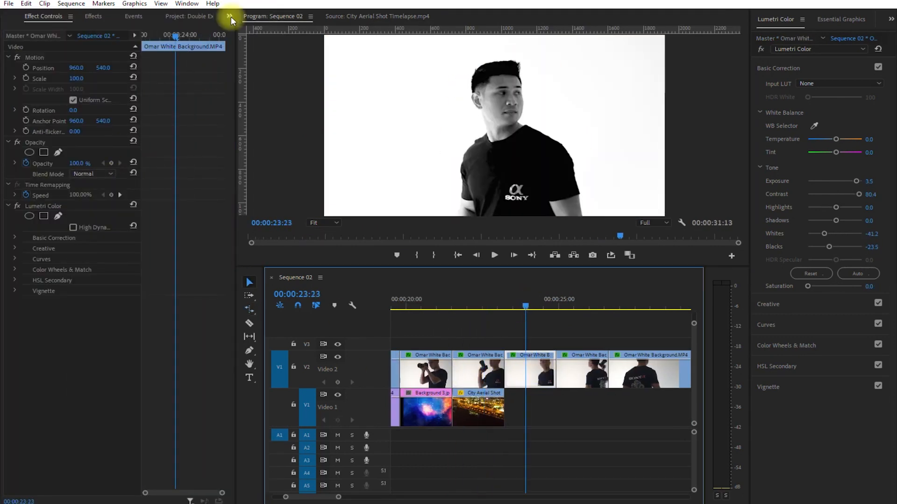
- Switch panels and lay 80s Neon Tube.mov and the pine-tree drone shot on Video 1 under later subject clips
click(229, 16)
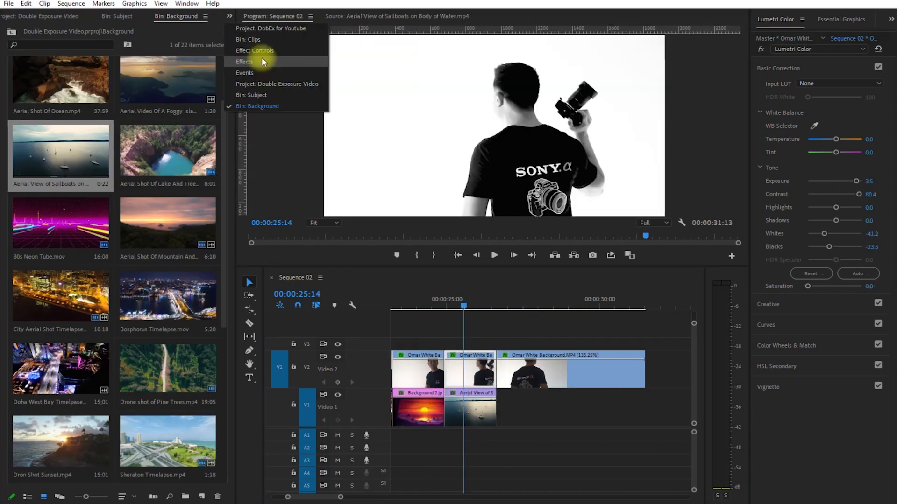
click(245, 62)
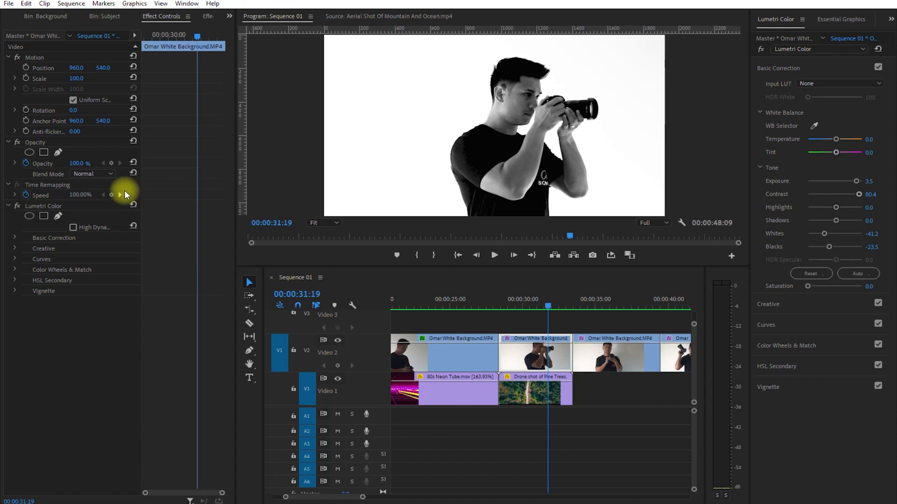
- Blend the subject over the pine forest with Color Burn for a dark silhouette, ready to try another mode
click(92, 174)
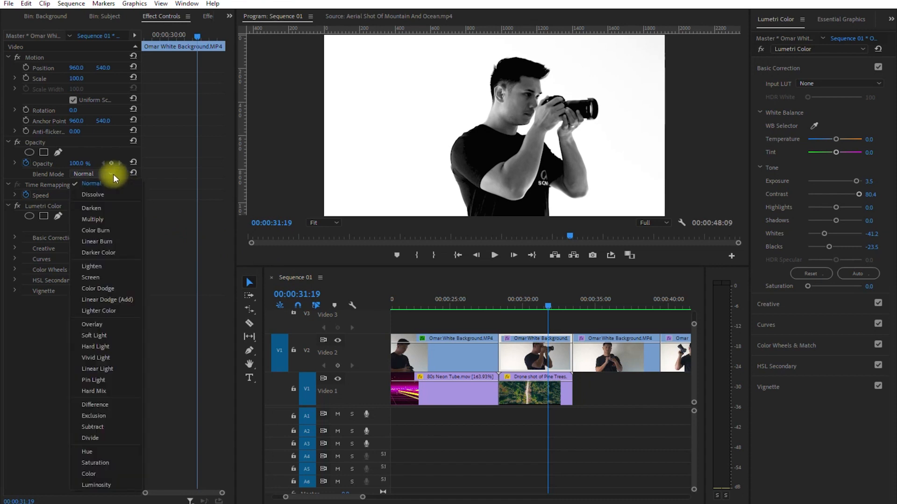
click(91, 184)
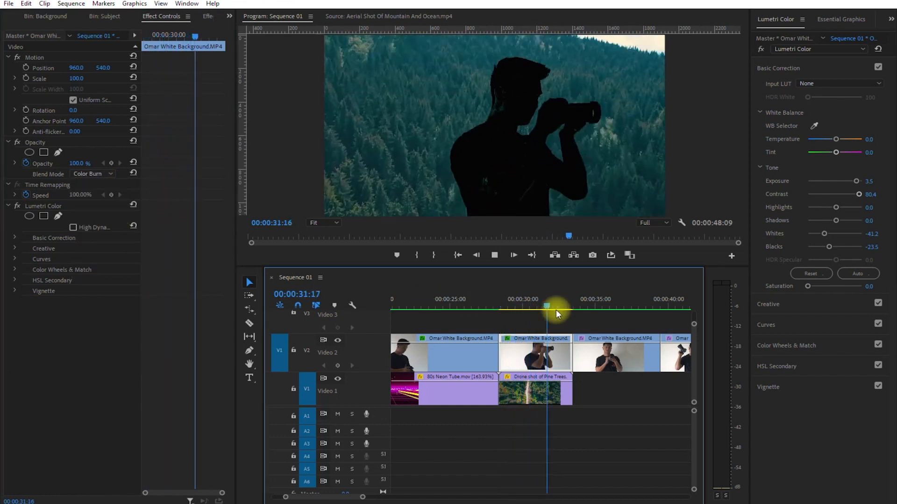
click(92, 174)
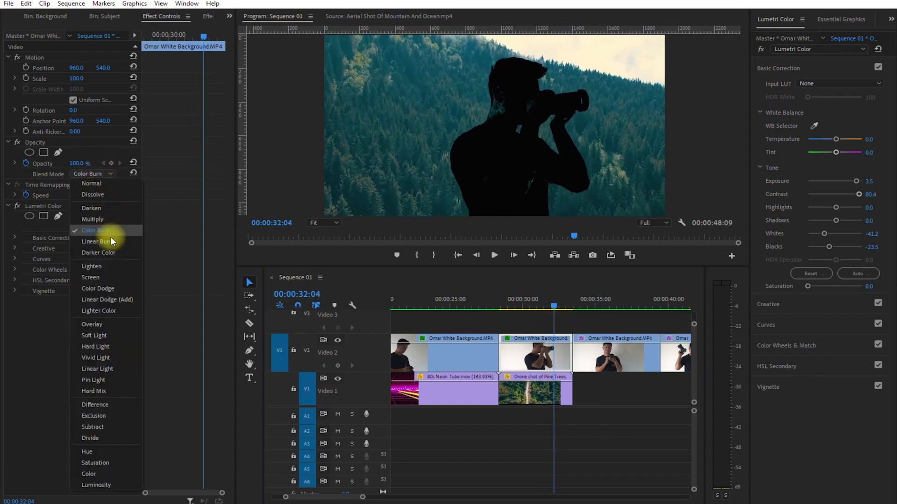